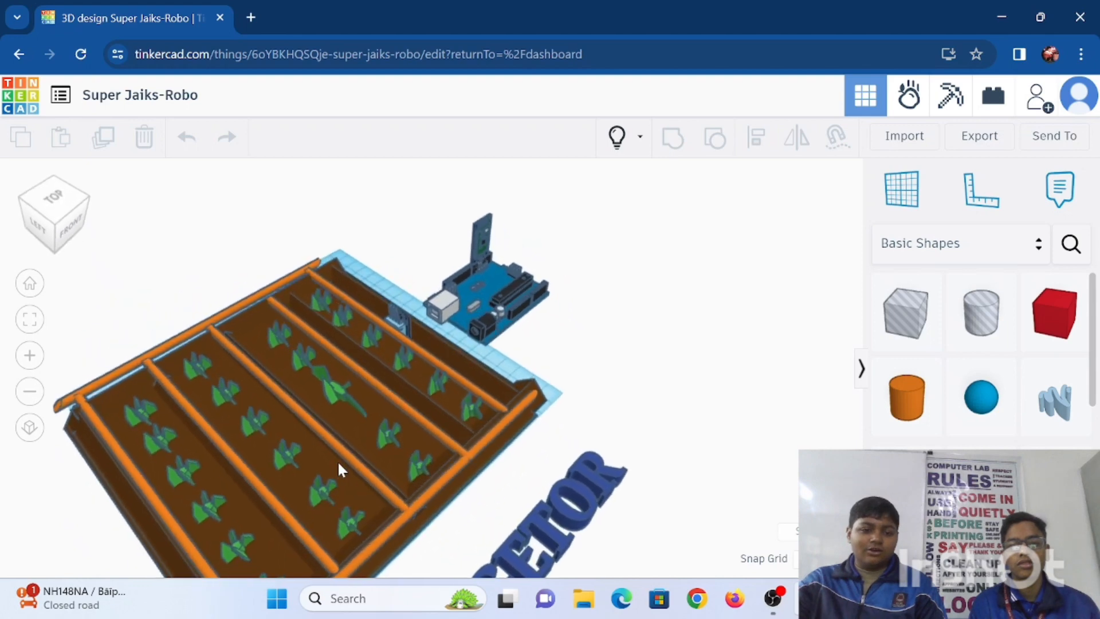
Orbit the farm model to the BACK view, with the raised text behind the crop beds
left_click_drag(341, 469, 185, 459)
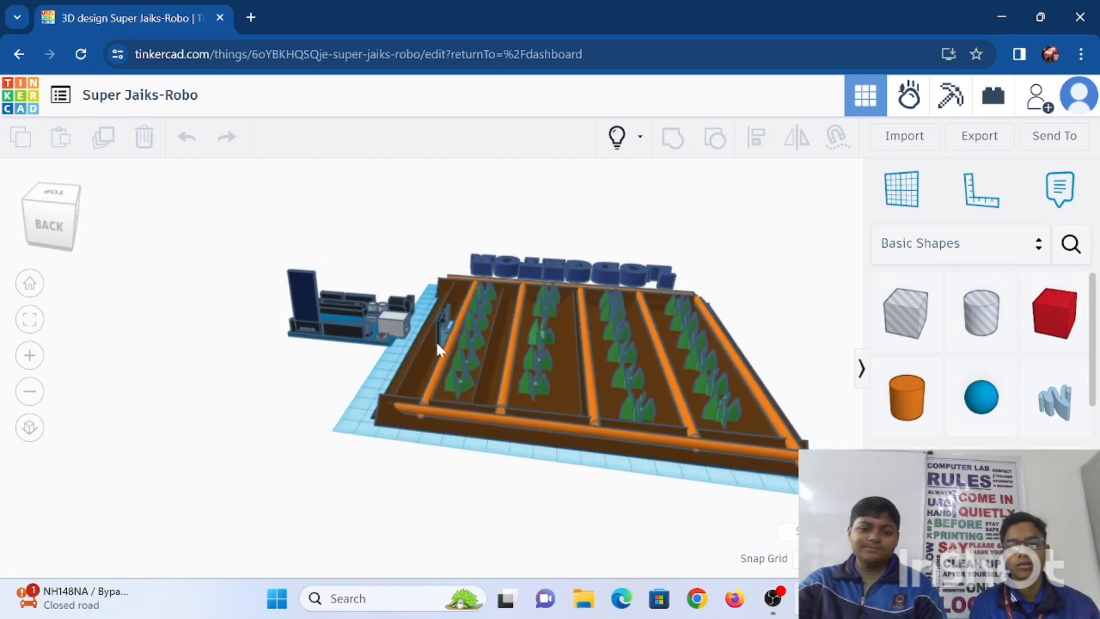
mouse_move(441, 343)
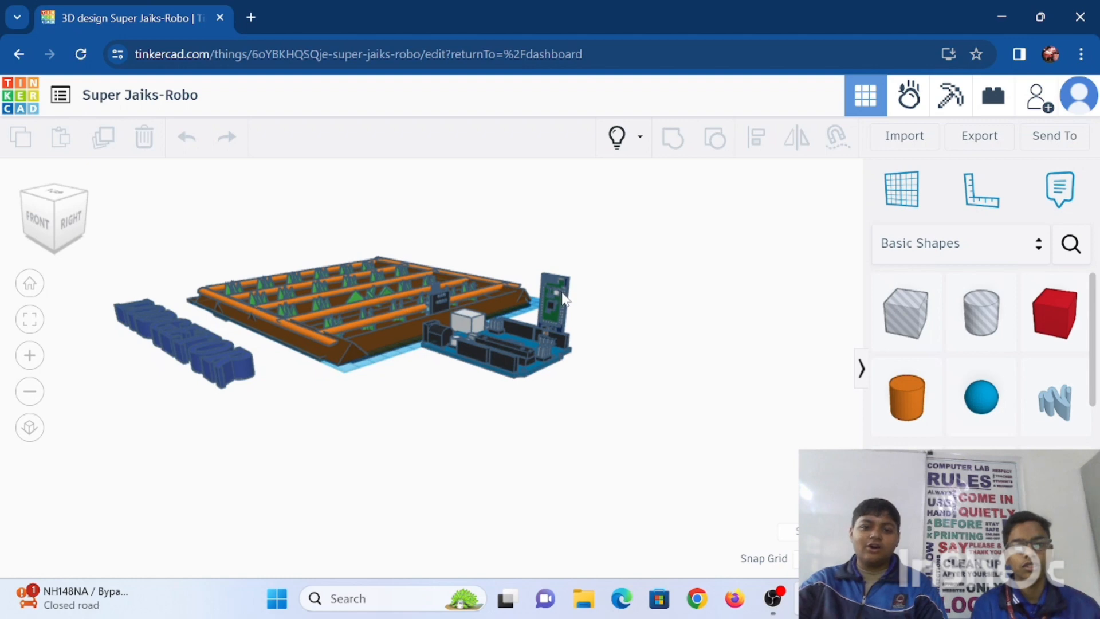
Orbit the model to the front-right corner, showing the Arduino board beside the crop beds
left_click_drag(562, 298, 382, 362)
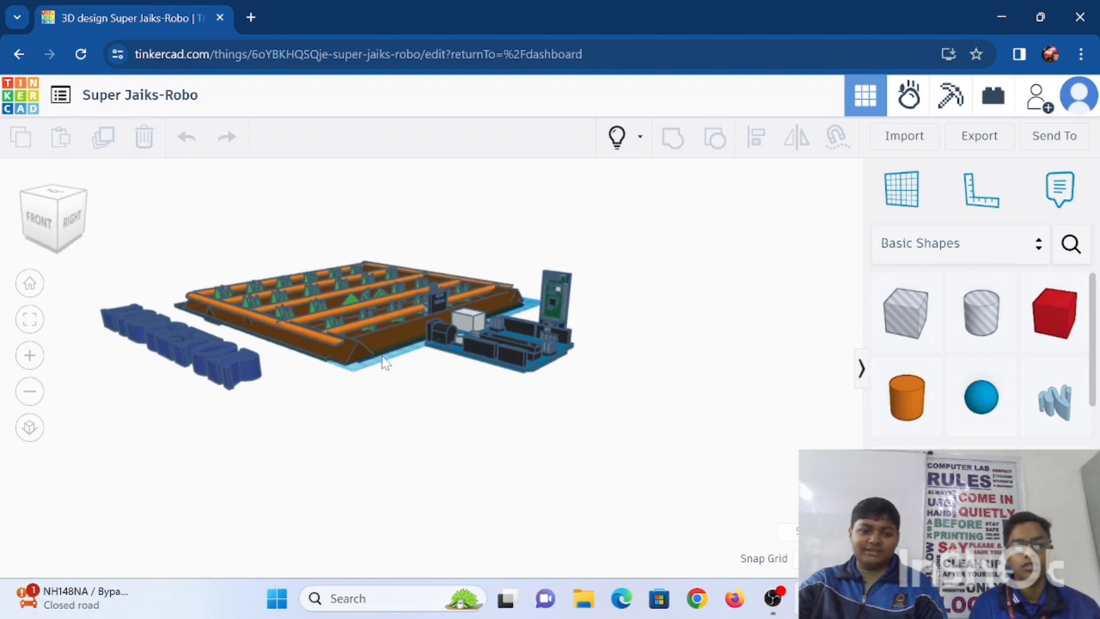